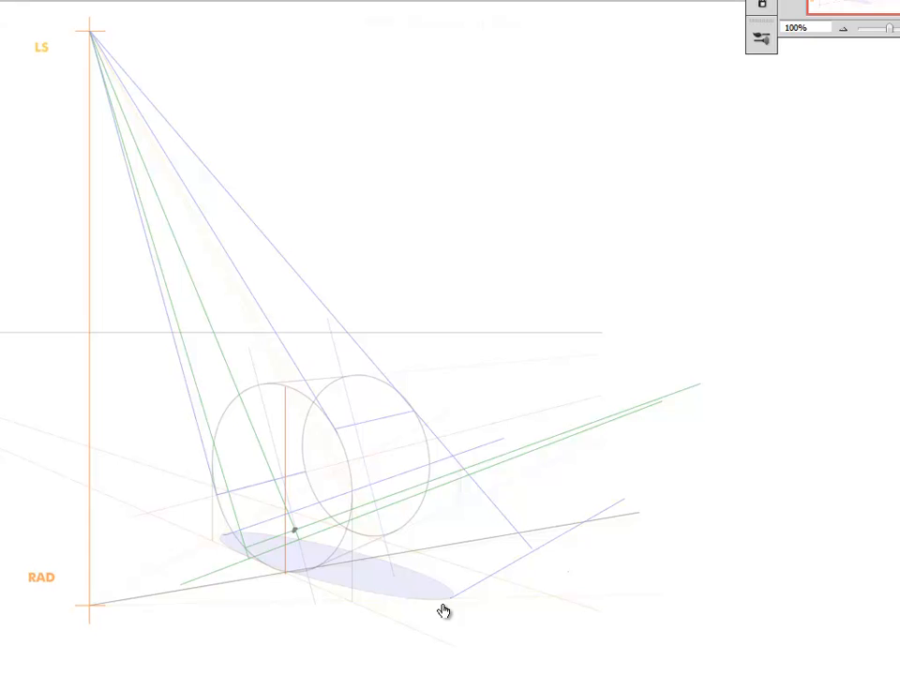
{"action": "mouse_move", "coordinate": [423, 393]}
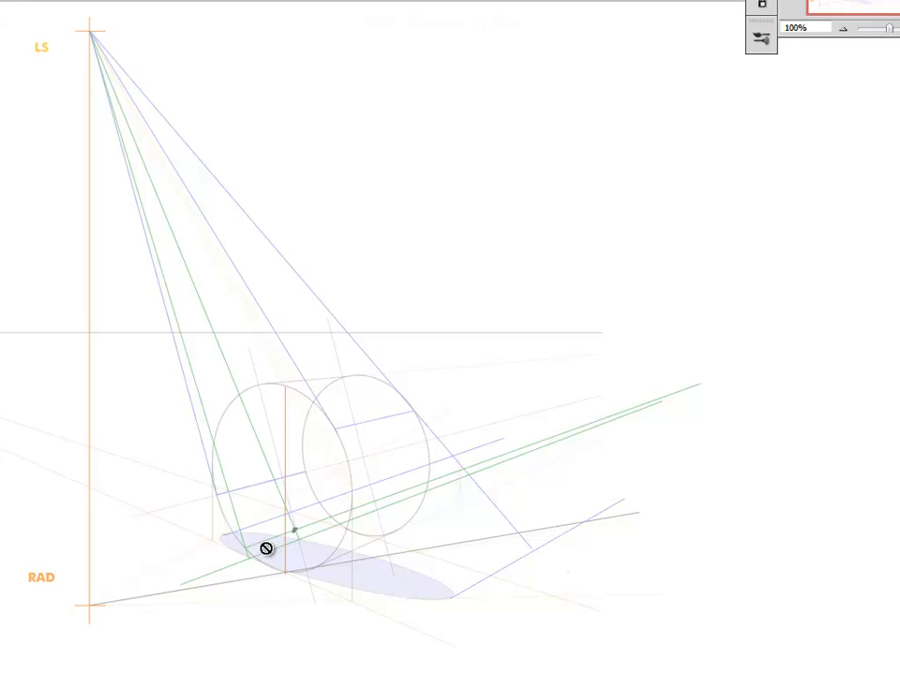
{"action": "mouse_move", "coordinate": [422, 246]}
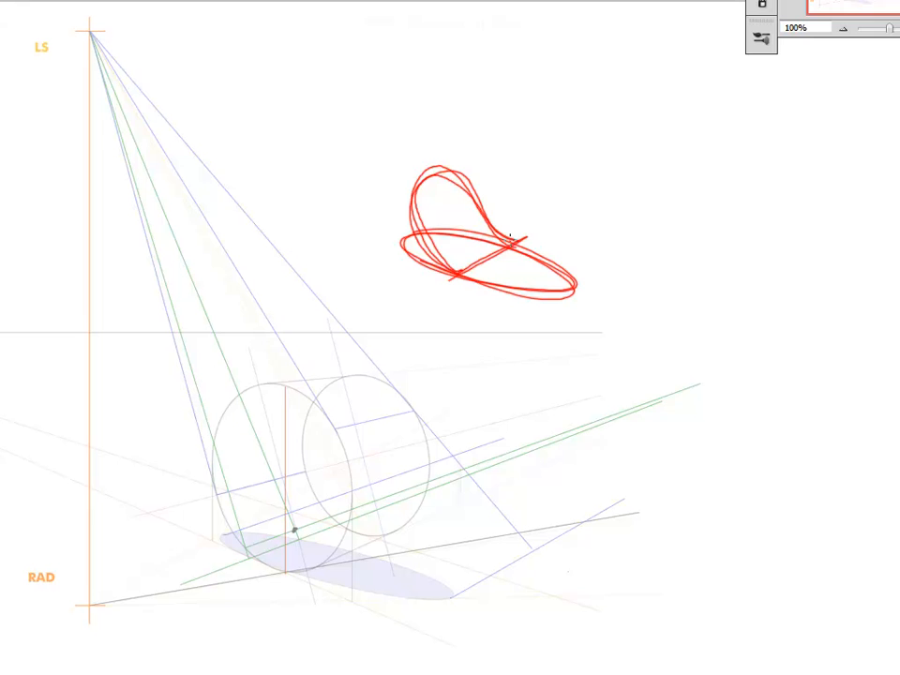
Step: Sketch a small red cylinder-on-its-side diagram in the blank space above the drawing
{"action": "left_click_drag", "start_coordinate": [460, 272], "coordinate": [605, 216]}
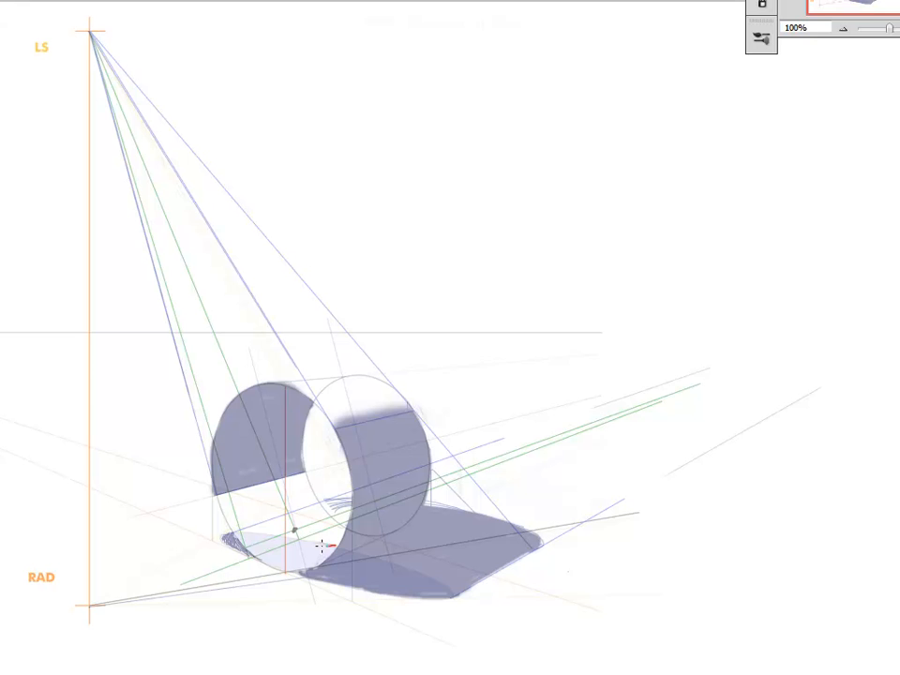
Step: Mark a red point on the shadow where it meets the cylinder's base
{"action": "left_click_drag", "start_coordinate": [215, 494], "coordinate": [324, 549]}
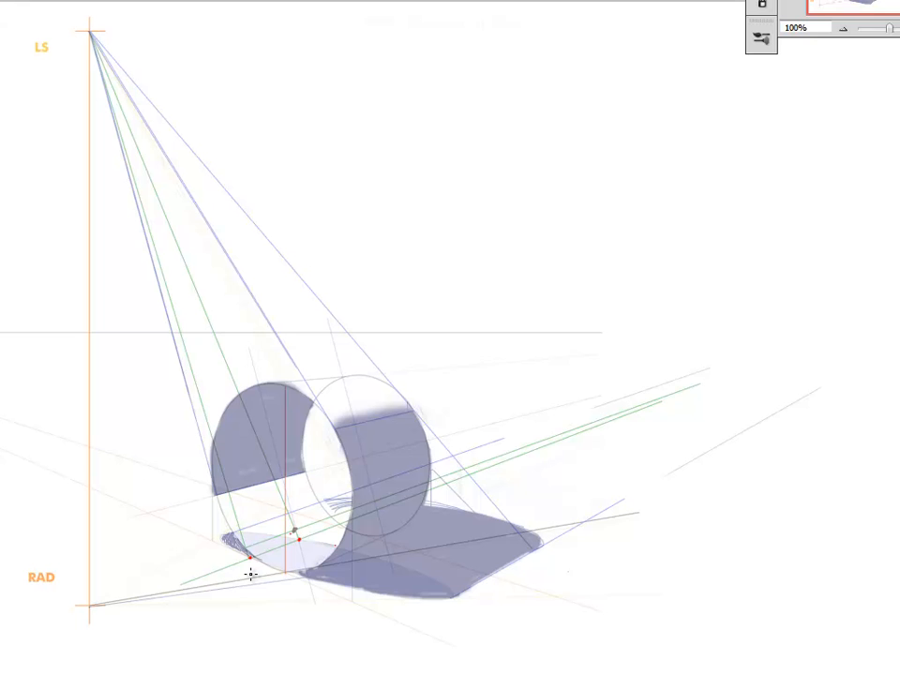
{"action": "mouse_move", "coordinate": [319, 525]}
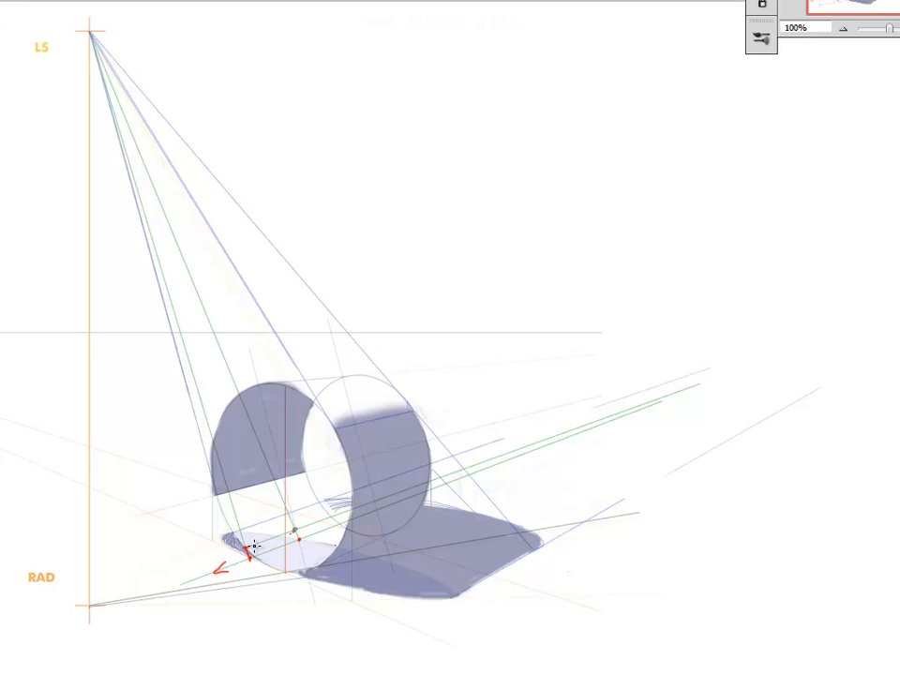
Step: Draw a small red arrow just below the cylinder's base
{"action": "left_click_drag", "start_coordinate": [246, 556], "coordinate": [293, 539]}
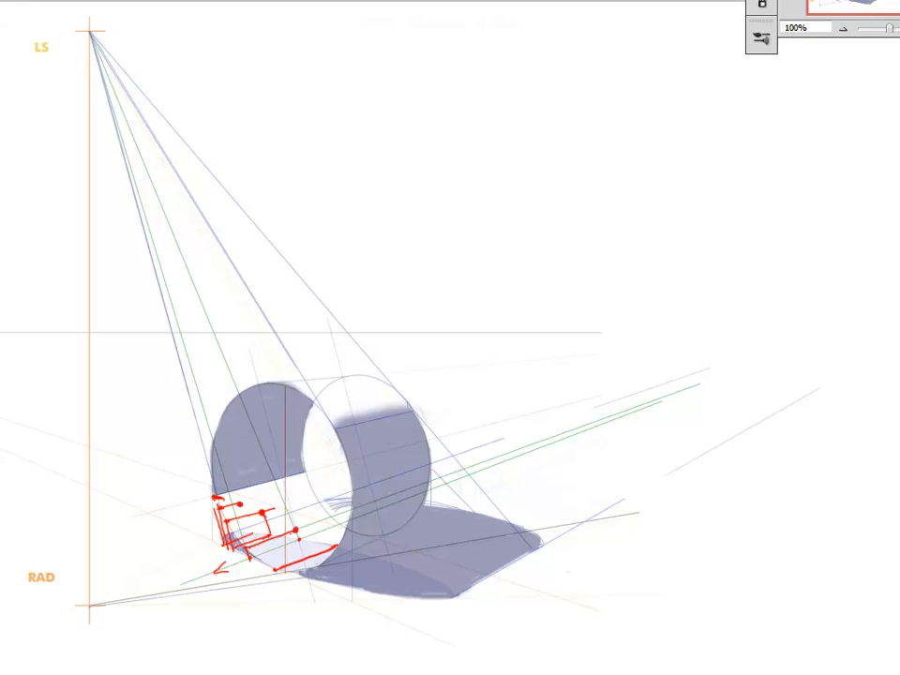
Step: Plot red points inside the cylinder's front opening and connect them with a guide line
{"action": "left_click_drag", "start_coordinate": [272, 555], "coordinate": [337, 548]}
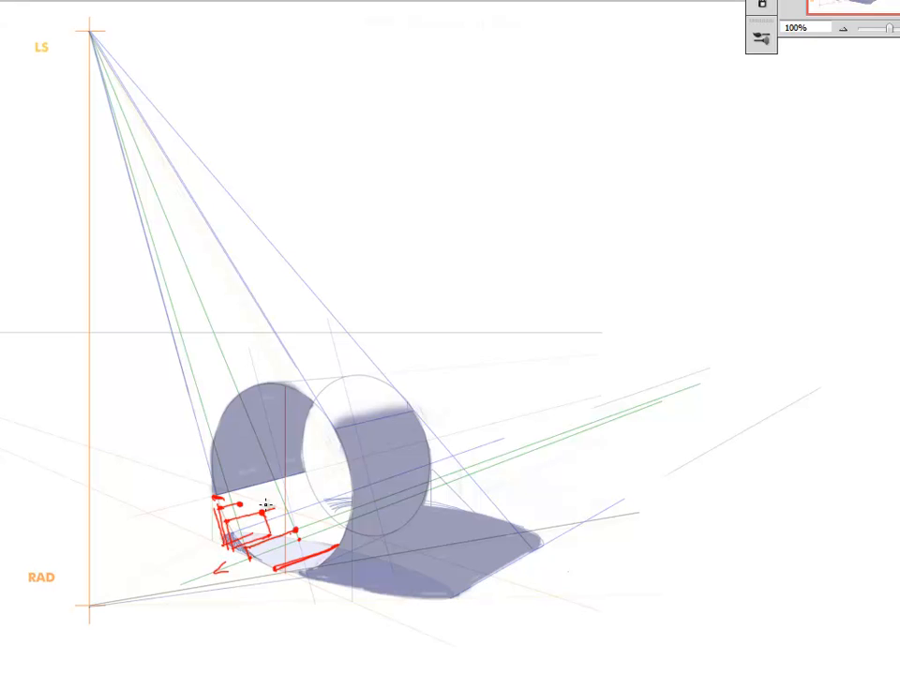
{"action": "left_click_drag", "start_coordinate": [218, 497], "coordinate": [300, 535]}
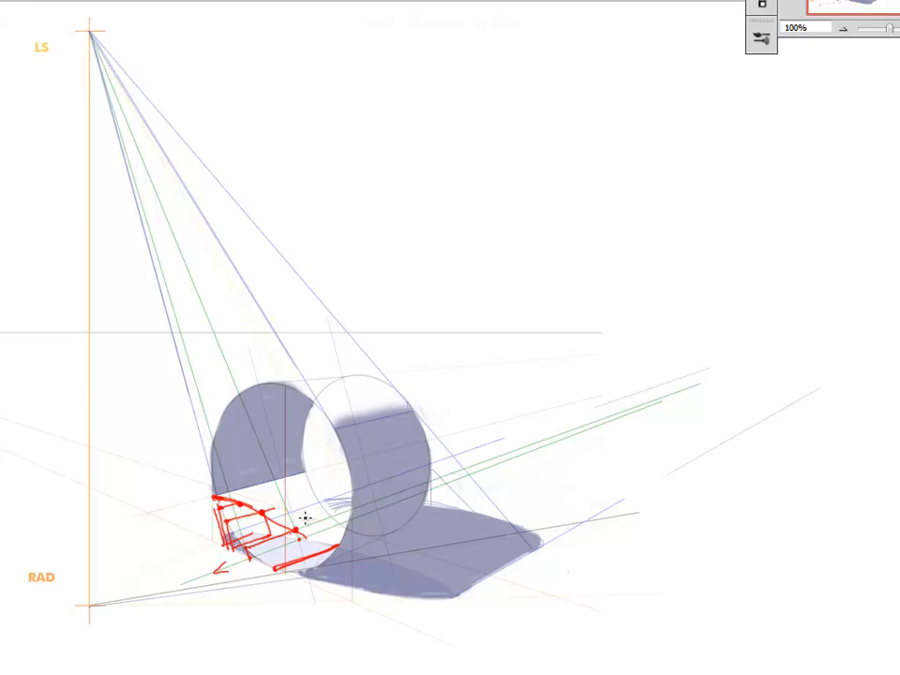
{"action": "left_click_drag", "start_coordinate": [211, 497], "coordinate": [333, 544]}
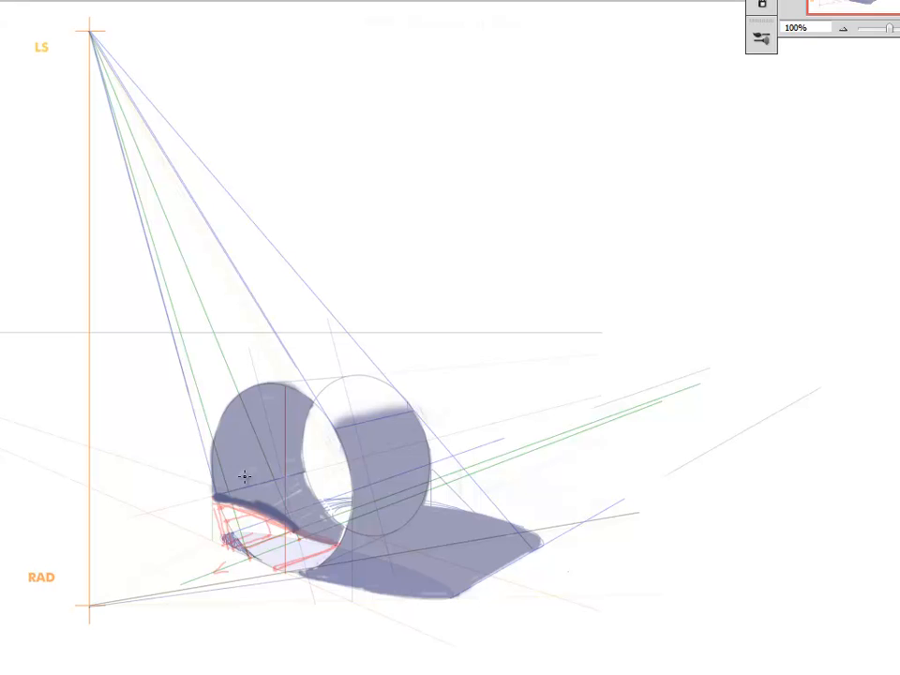
Step: Trace bold red curves along the upper and lower edges of the wrapped inner shadow
{"action": "left_click_drag", "start_coordinate": [228, 540], "coordinate": [349, 553]}
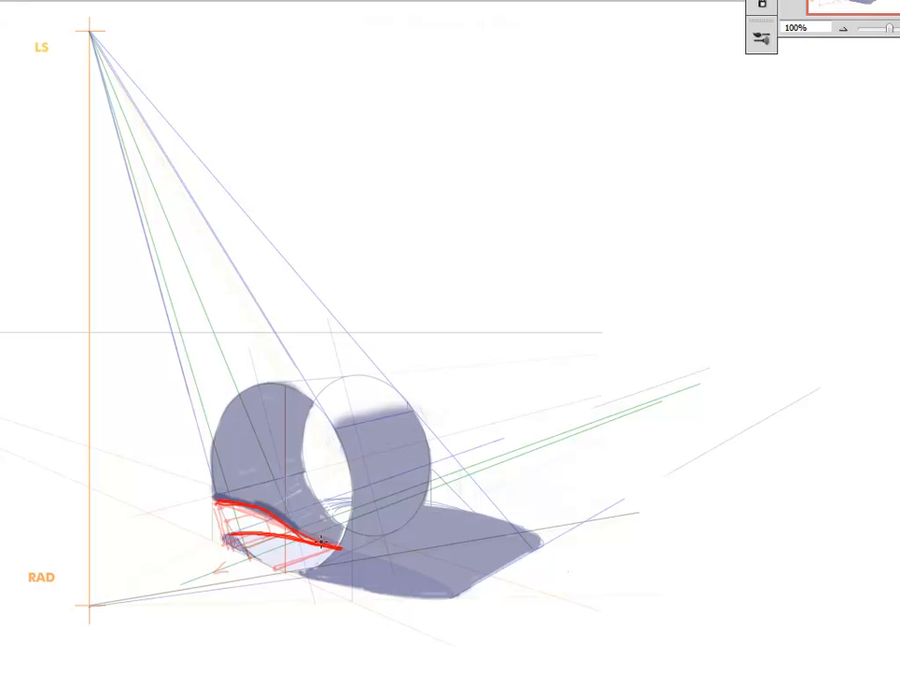
{"action": "left_click_drag", "start_coordinate": [216, 502], "coordinate": [324, 544]}
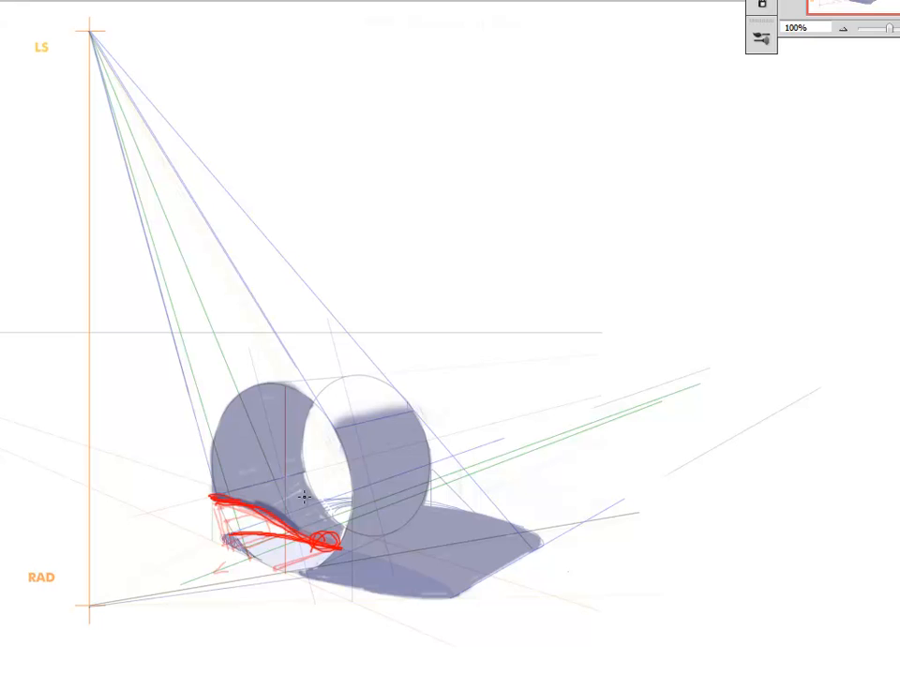